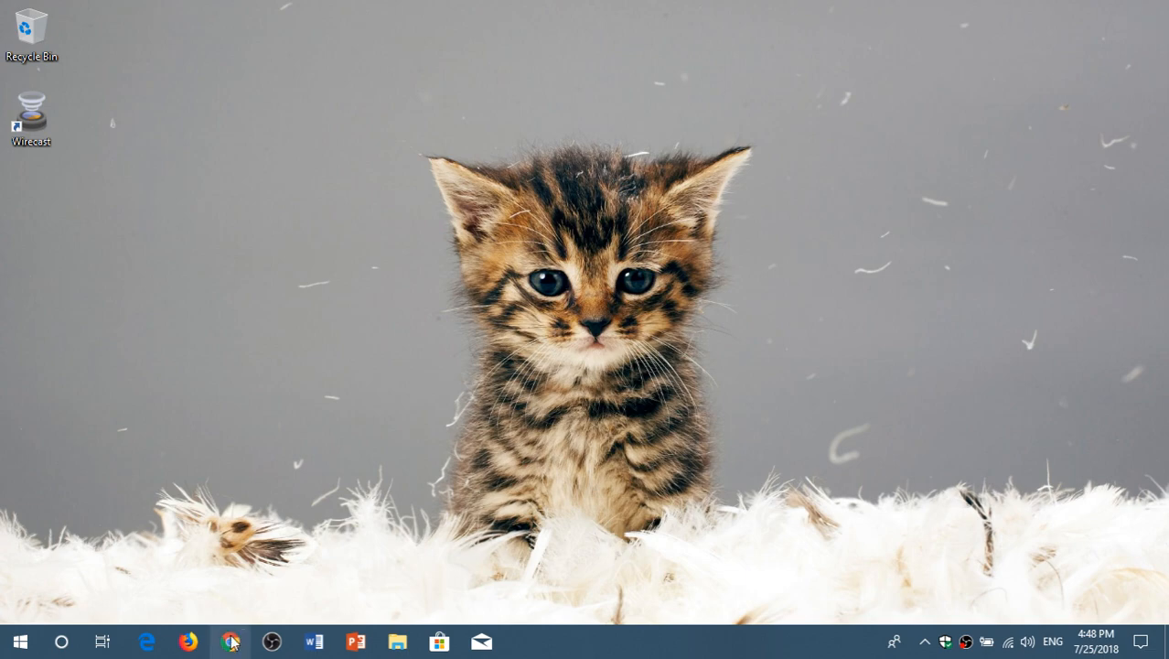
# Launch Google Chrome from the Windows taskbar onto the Google homepage
pyautogui.click(231, 640)
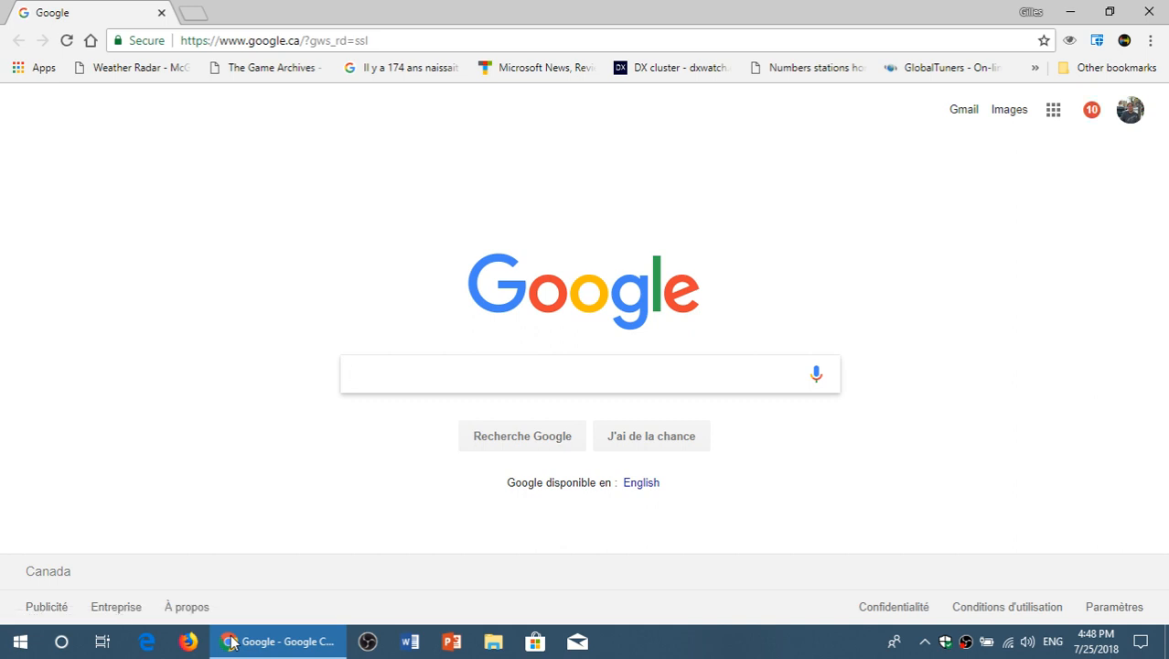
# Show the About Chrome page confirming version 68.0.3440.75 is up to date
pyautogui.click(589, 373)
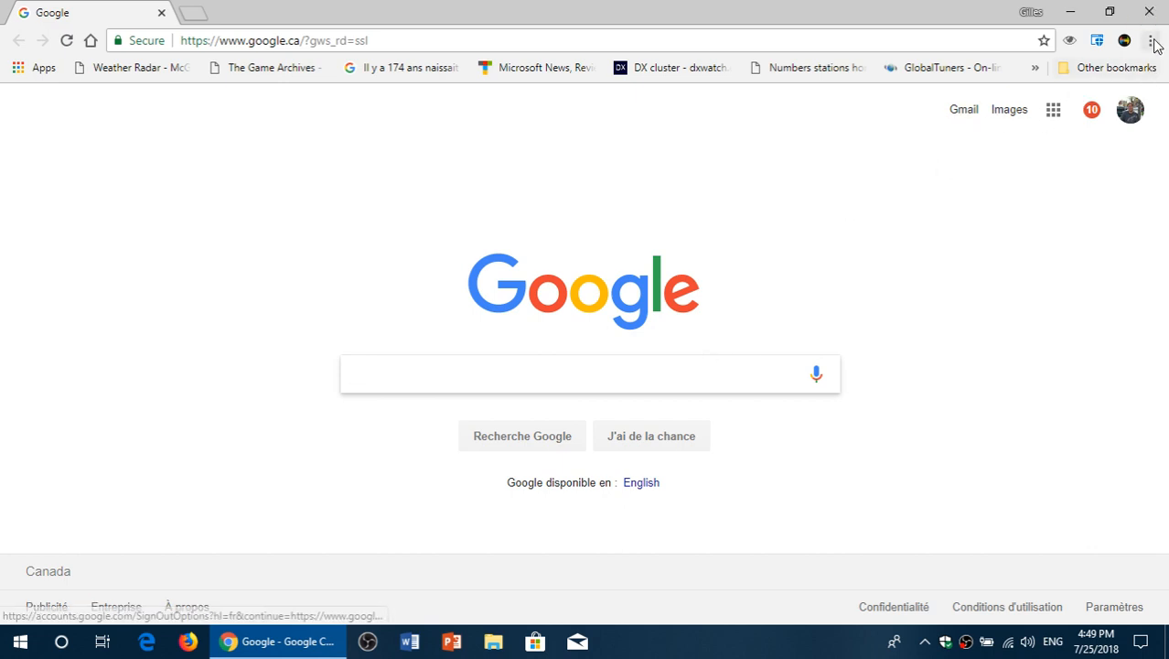
pyautogui.moveTo(1150, 40)
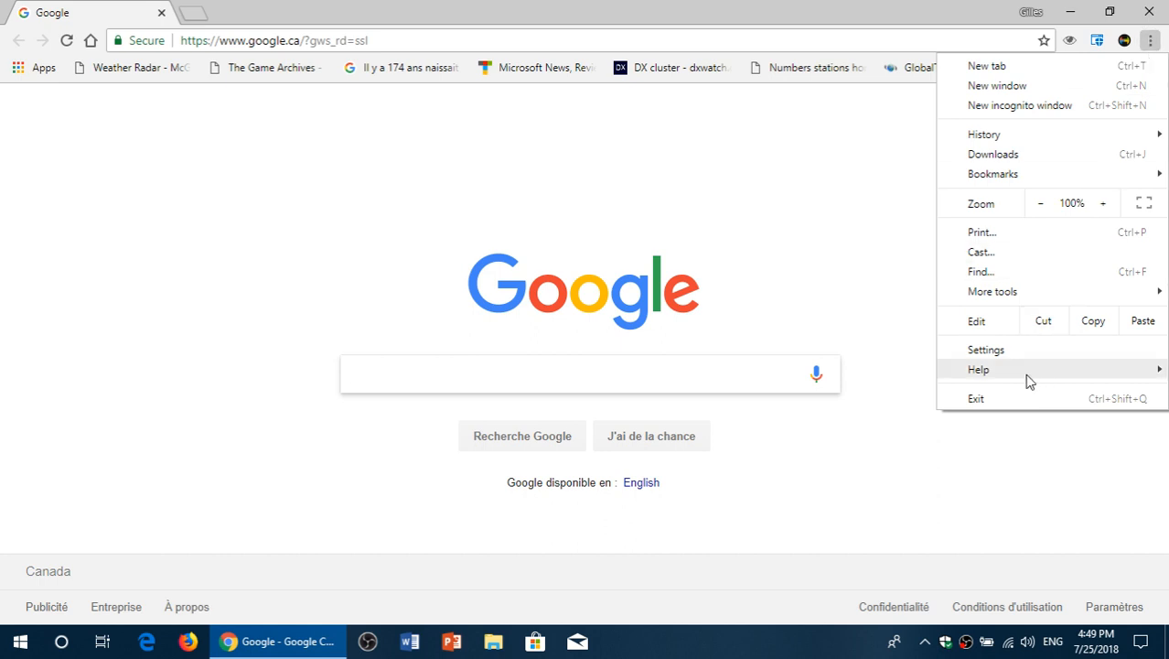
pyautogui.click(976, 369)
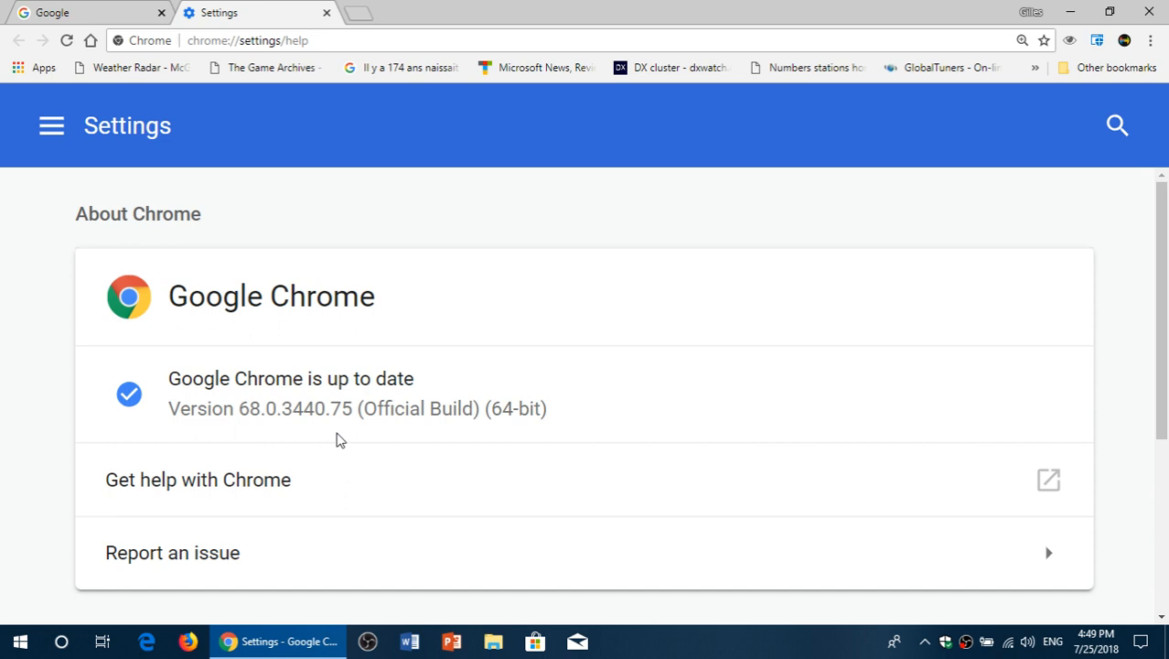
pyautogui.moveTo(335, 29)
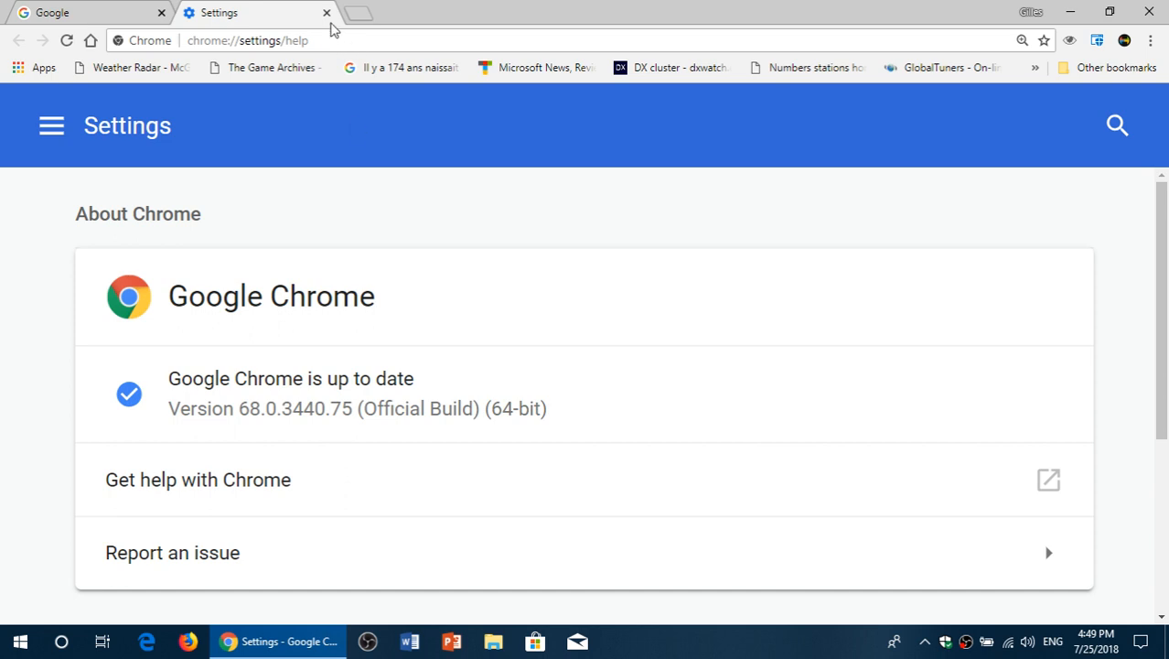
# Close the About Chrome tab and select the Google tab's address for replacement
pyautogui.click(325, 11)
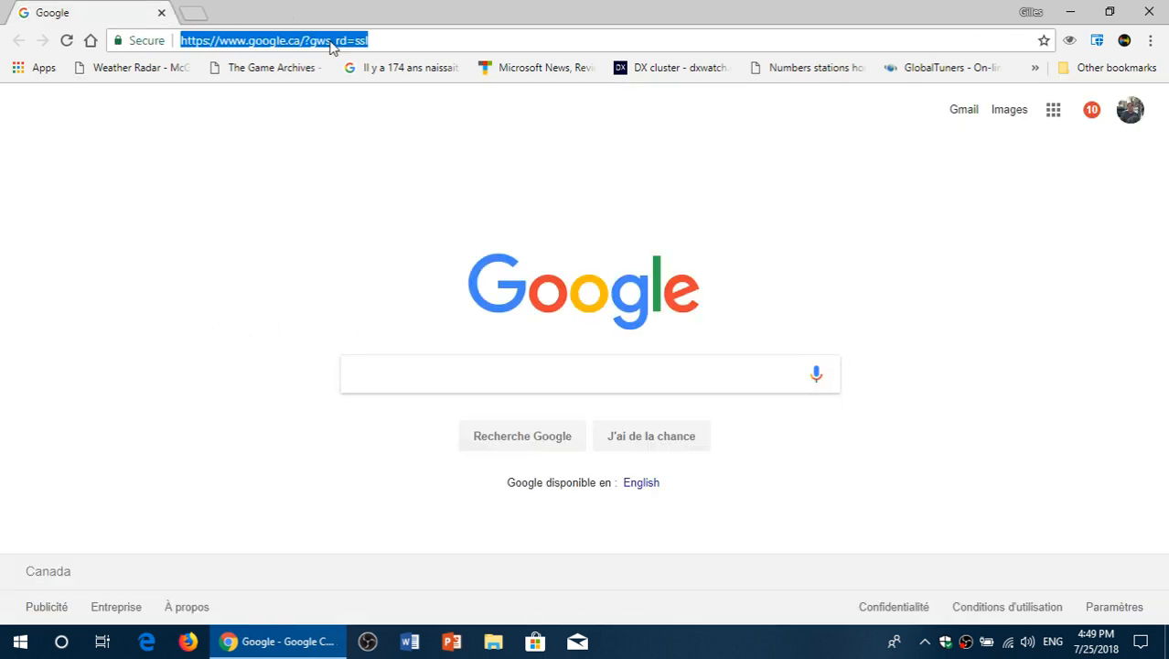
pyautogui.click(256, 189)
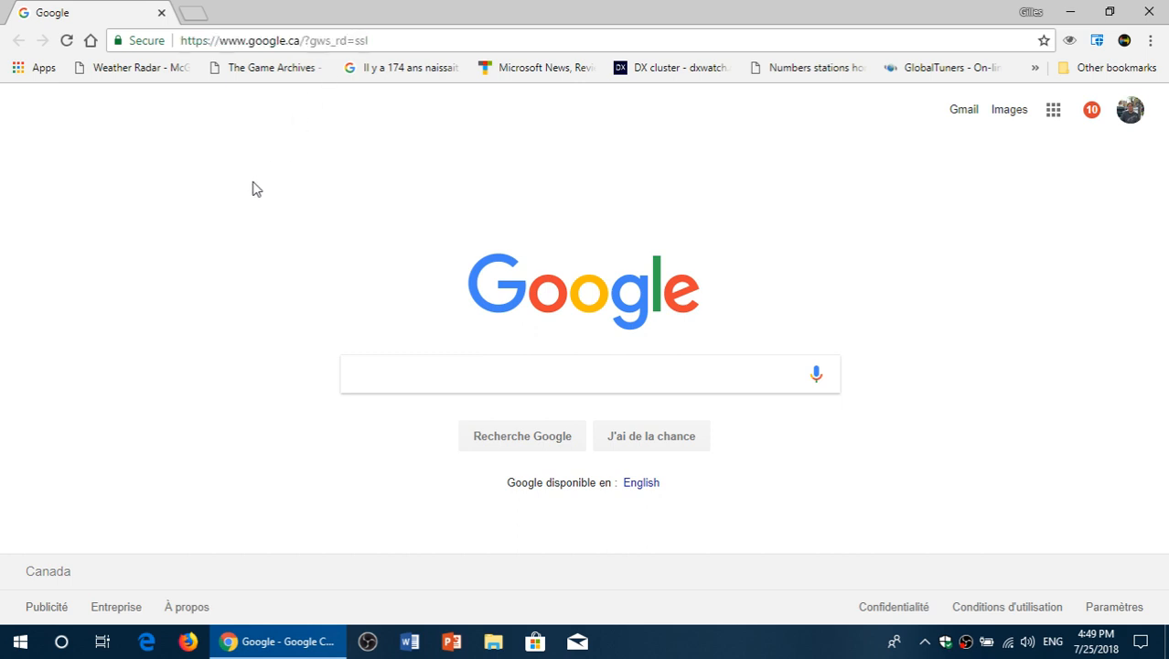
pyautogui.moveTo(241, 128)
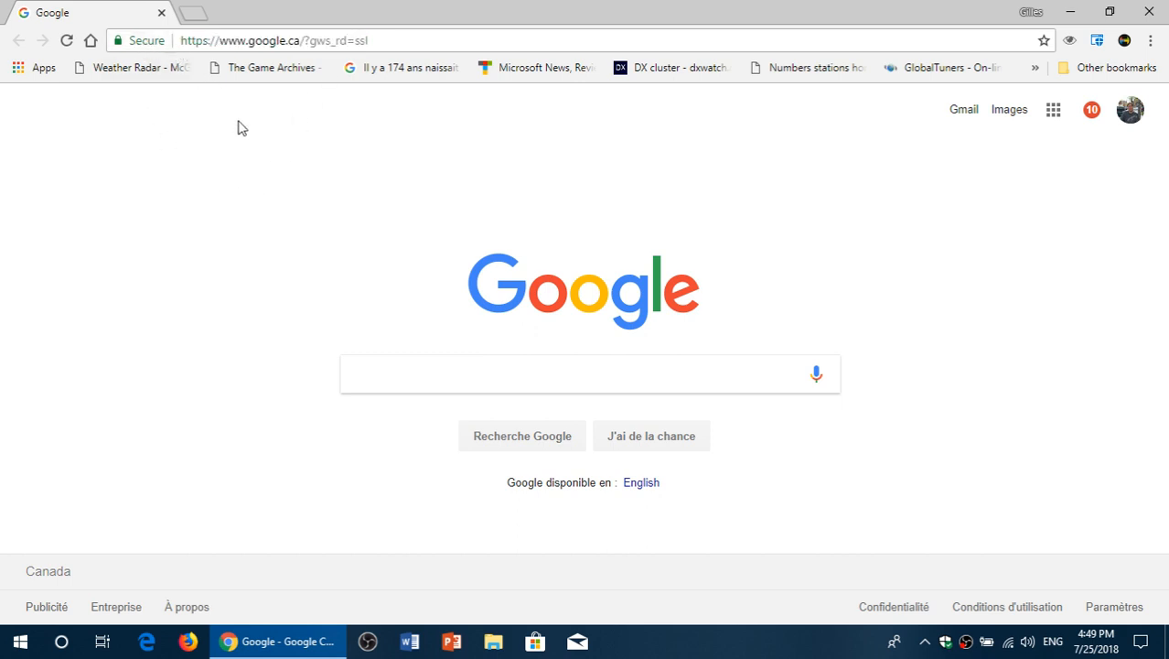
pyautogui.click(307, 40)
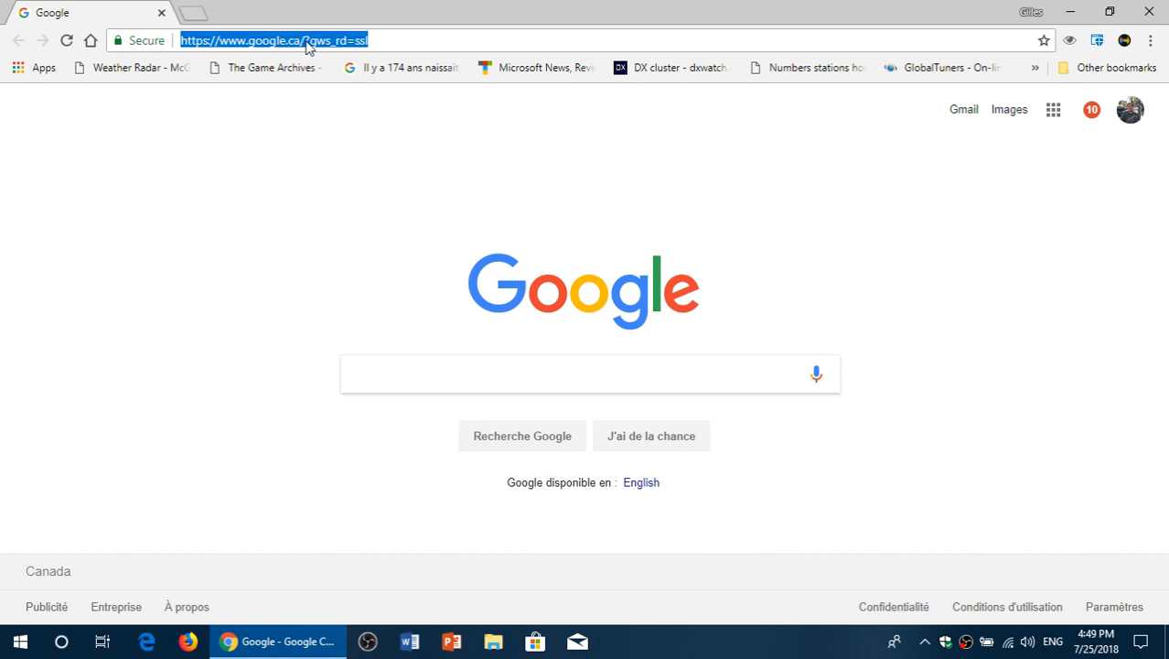
pyautogui.write('www.lapresse.ca')
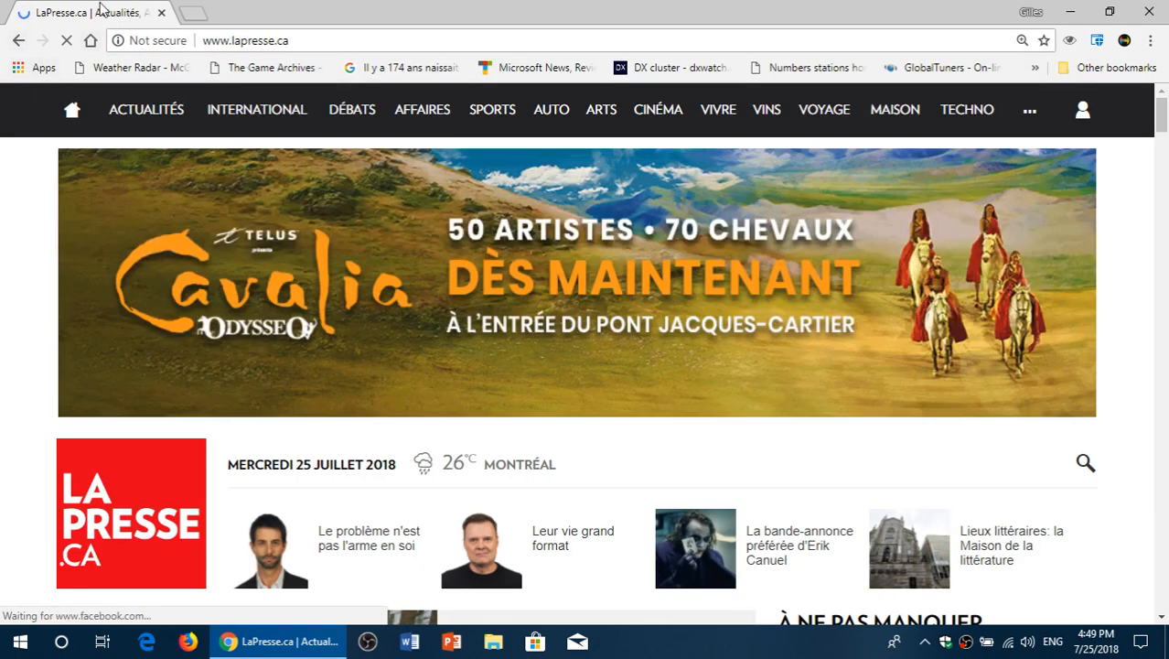
pyautogui.click(150, 40)
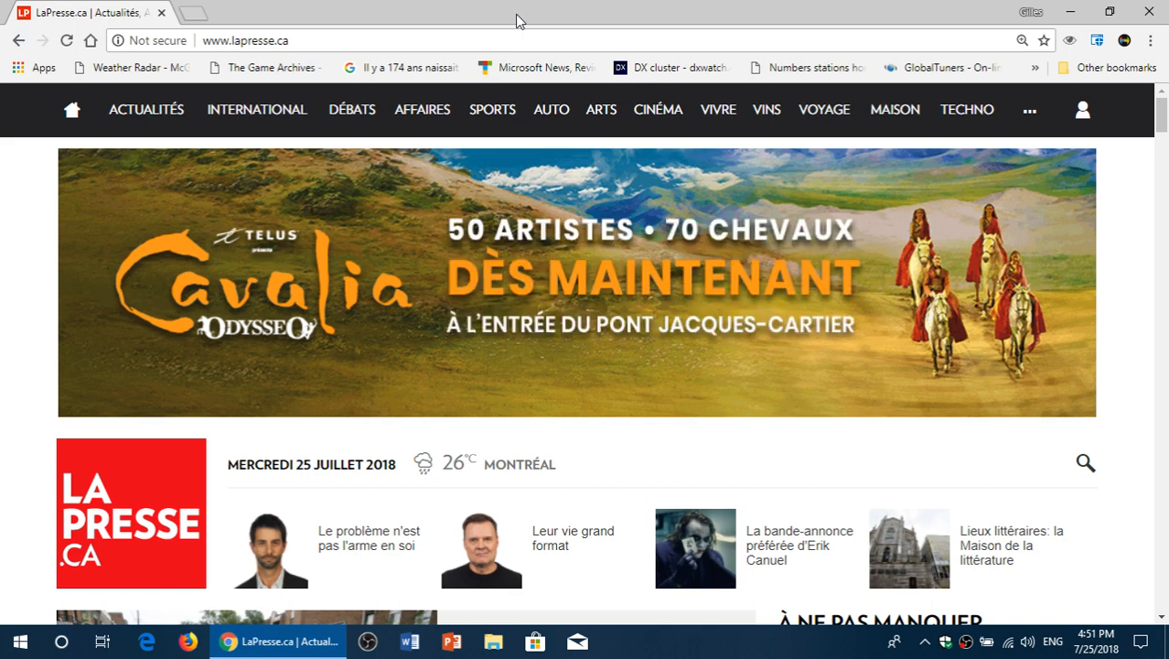
pyautogui.click(246, 40)
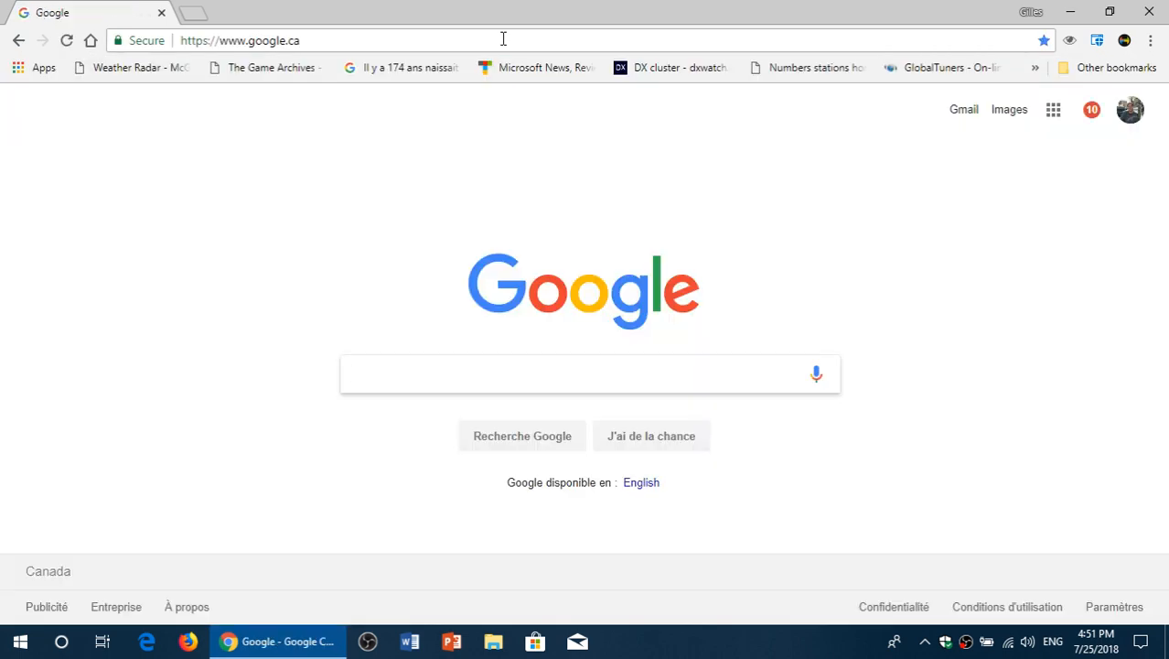
pyautogui.click(589, 373)
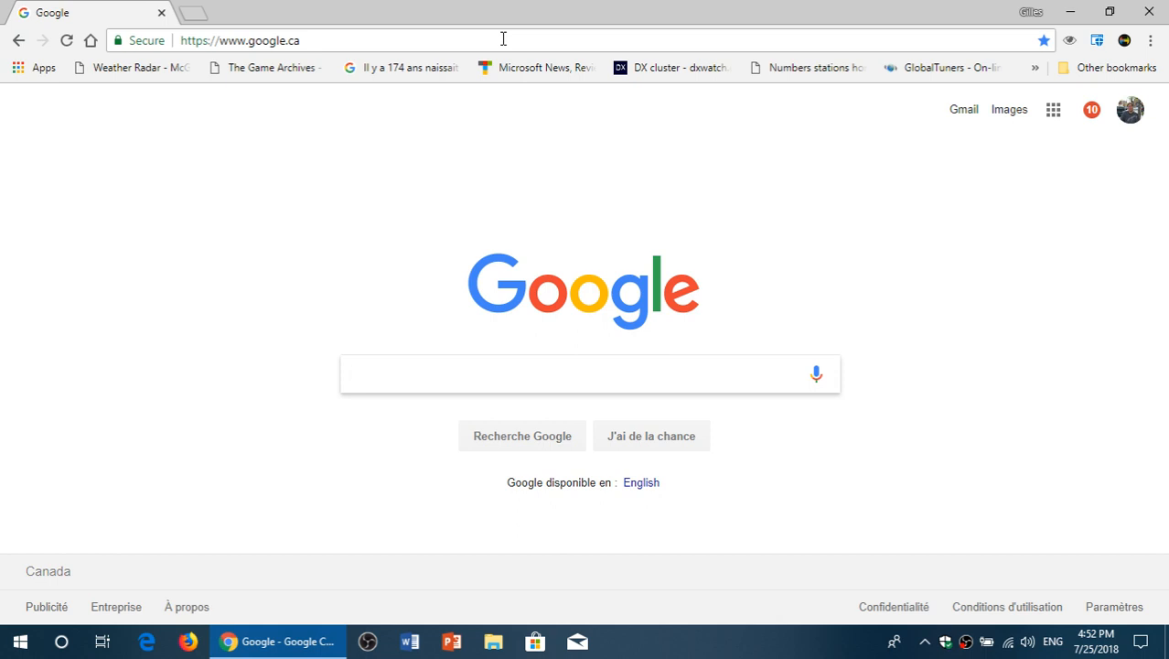
pyautogui.click(585, 373)
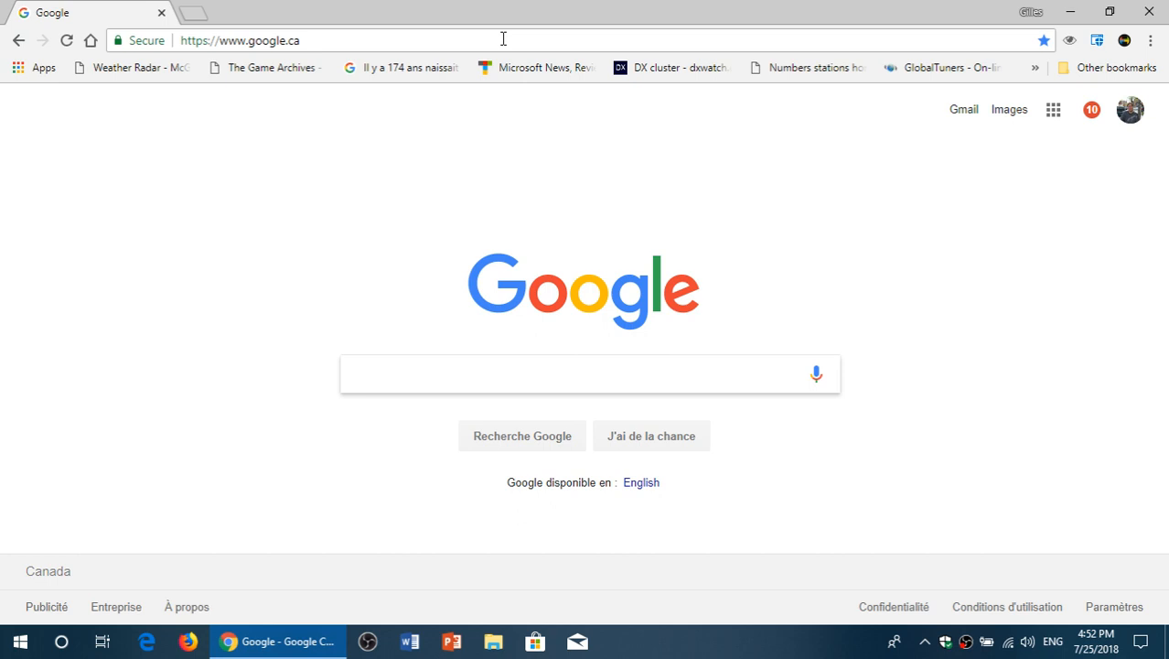
pyautogui.click(589, 373)
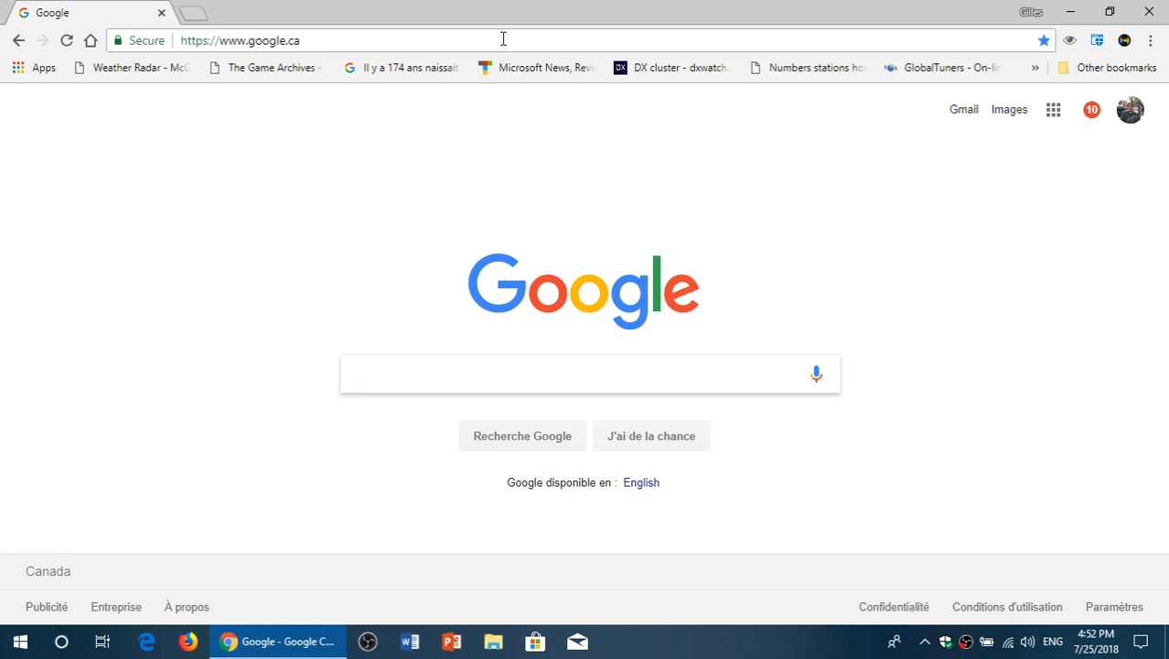
pyautogui.click(589, 374)
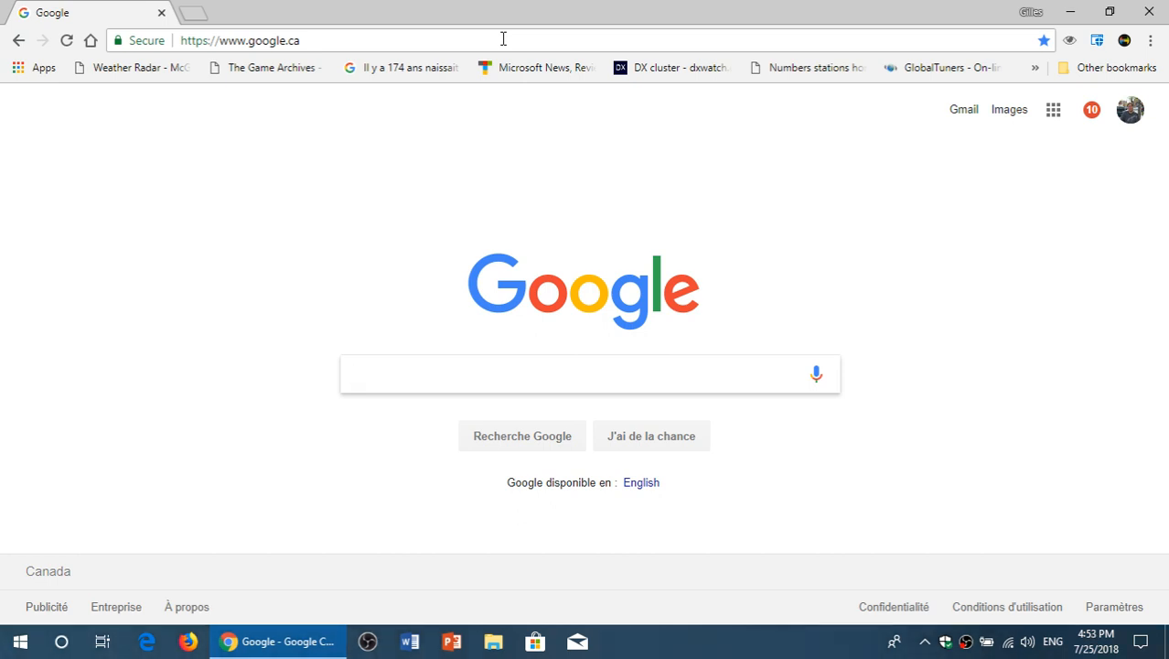
pyautogui.click(585, 373)
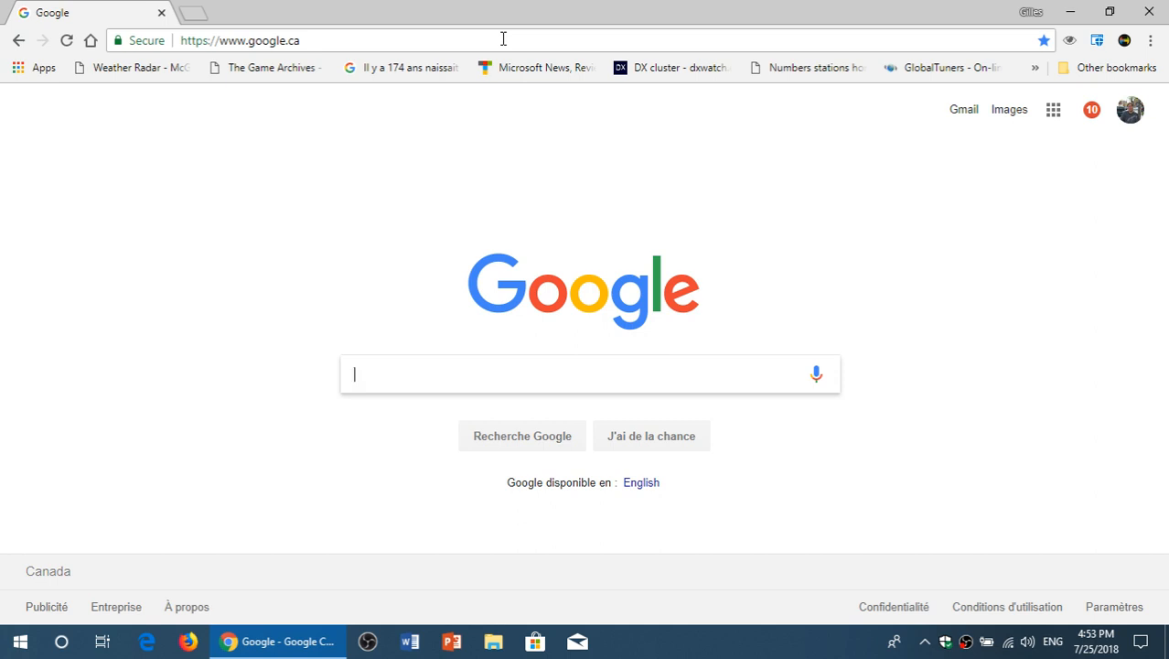